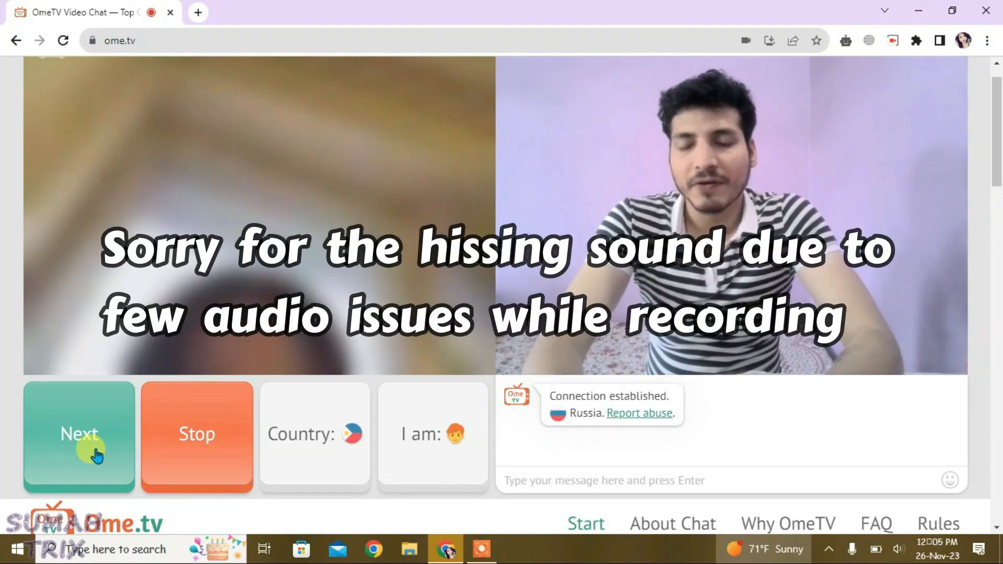
Step: Skip past four random chat partners in OmeTV with the Next button
click(79, 437)
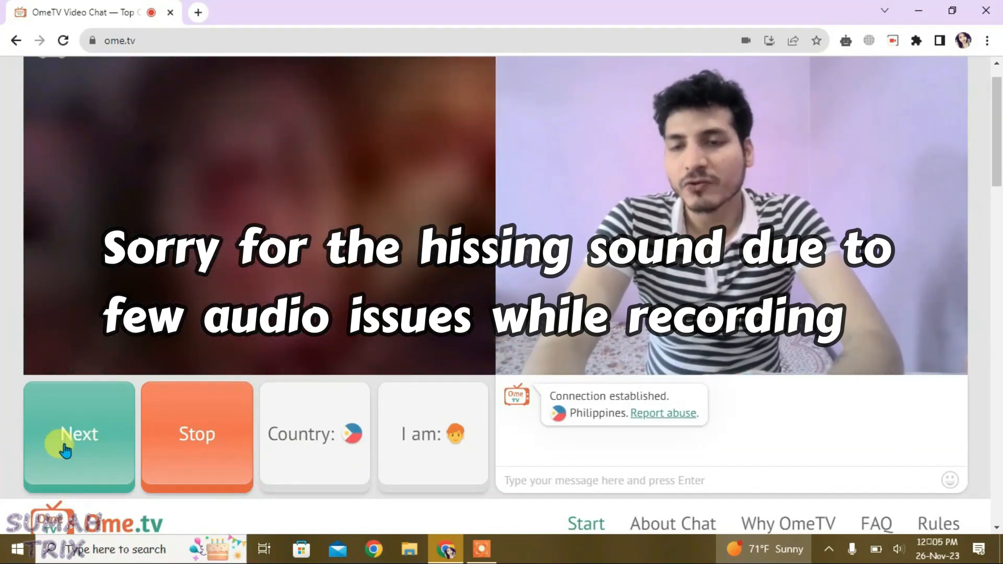
click(78, 435)
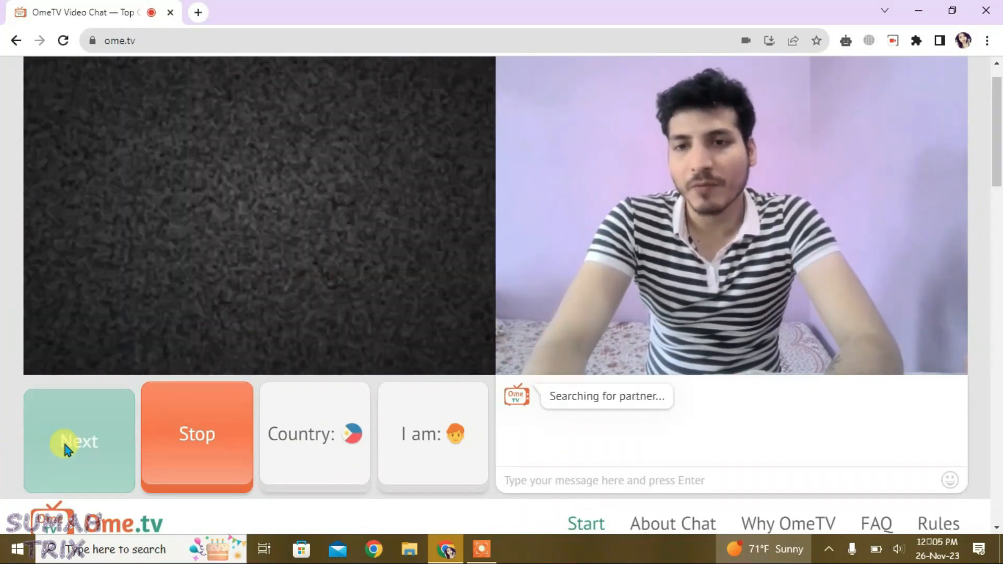
click(79, 441)
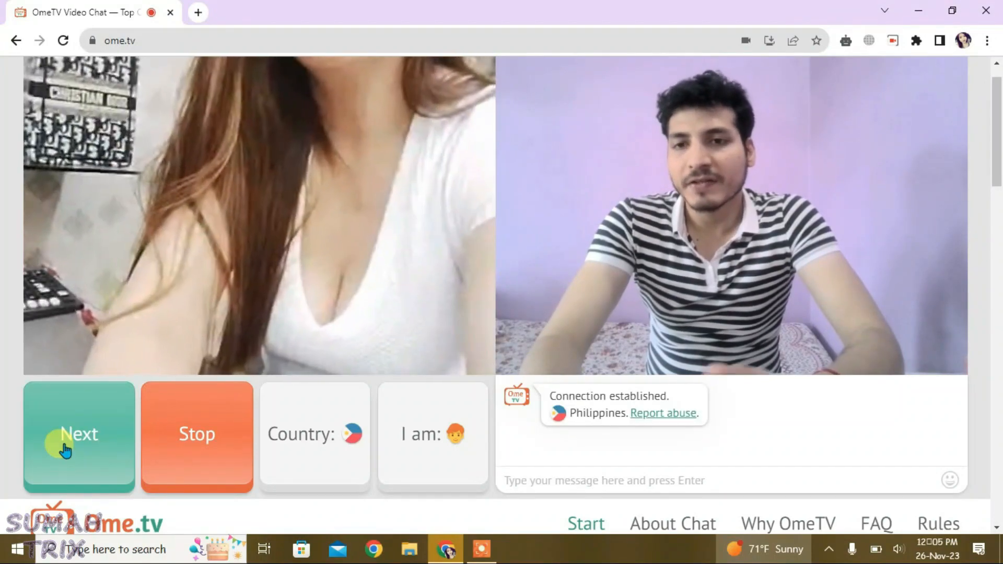
click(79, 434)
text(ome)
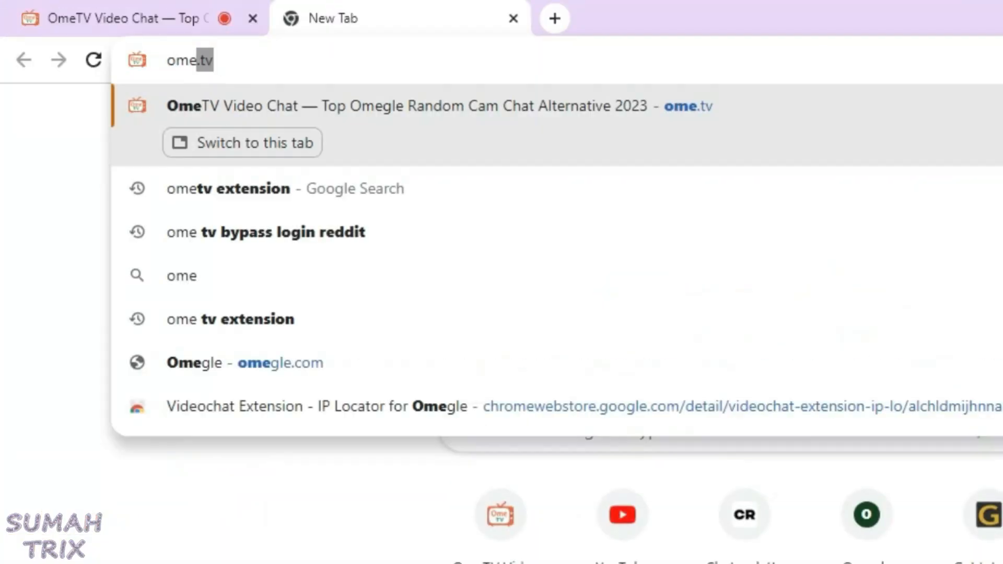
Step: Search Google for 'ometv extension' from the address-bar suggestion
click(228, 188)
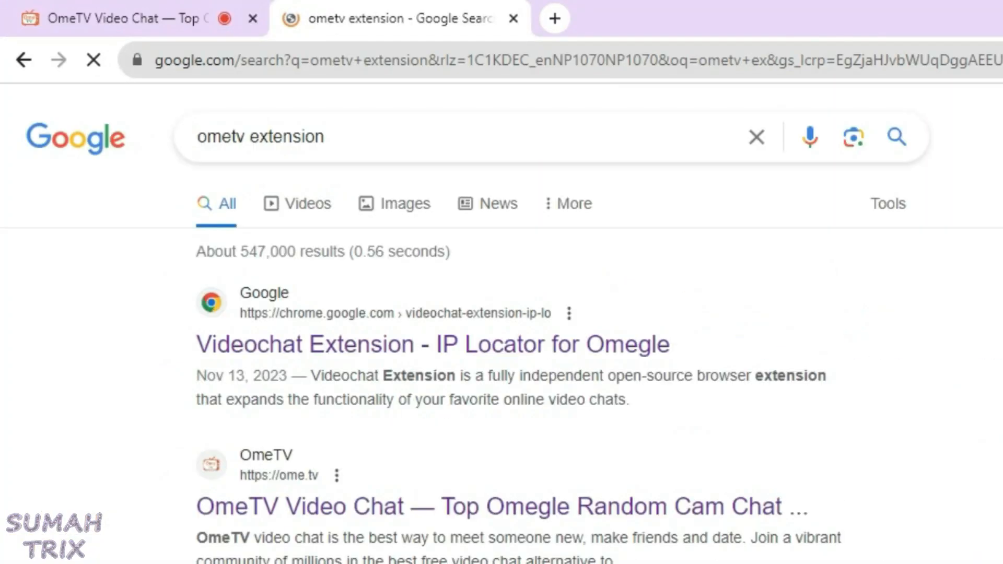
mouse_move(380, 429)
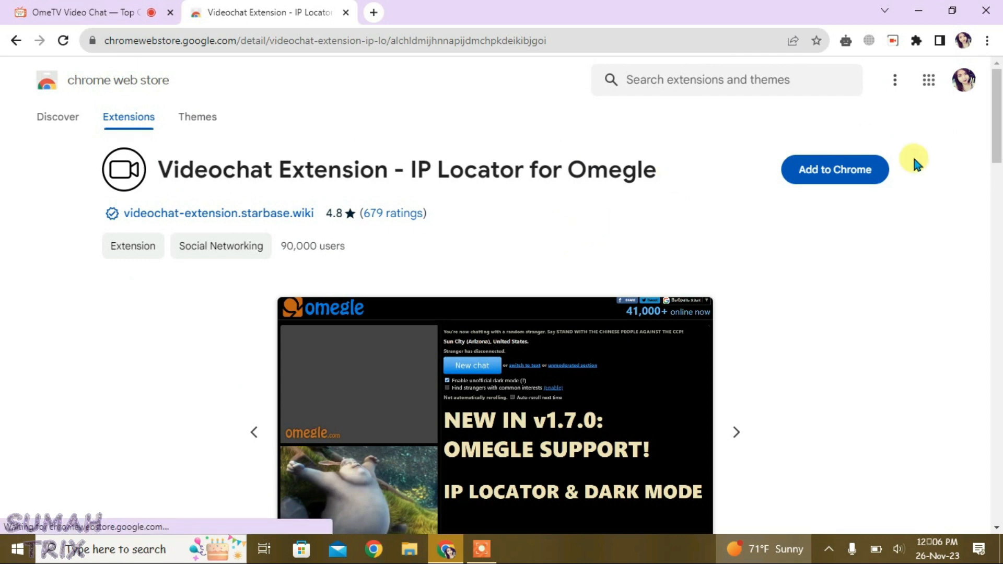
Step: Add the Videochat Extension to Chrome and confirm the installation
click(834, 169)
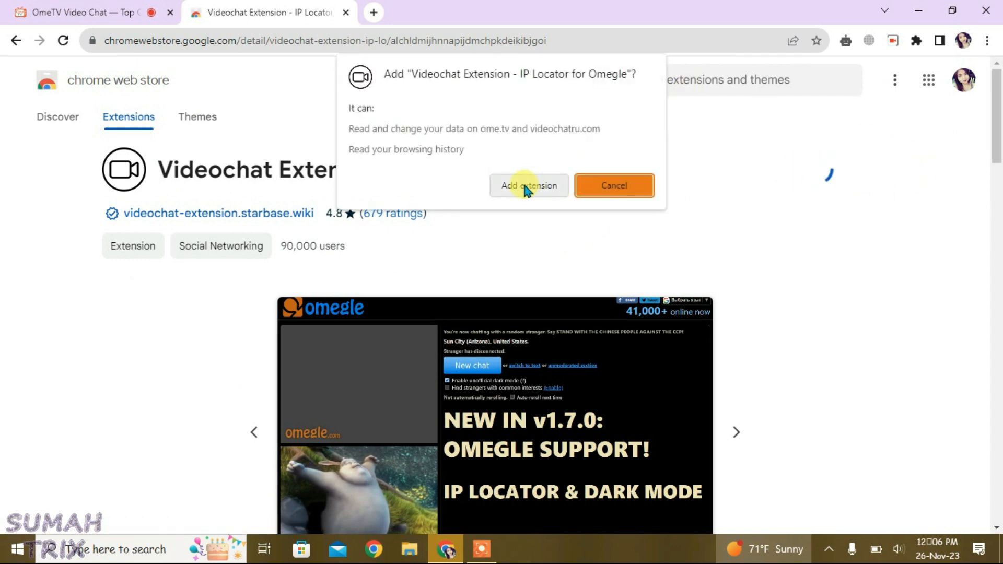
click(528, 186)
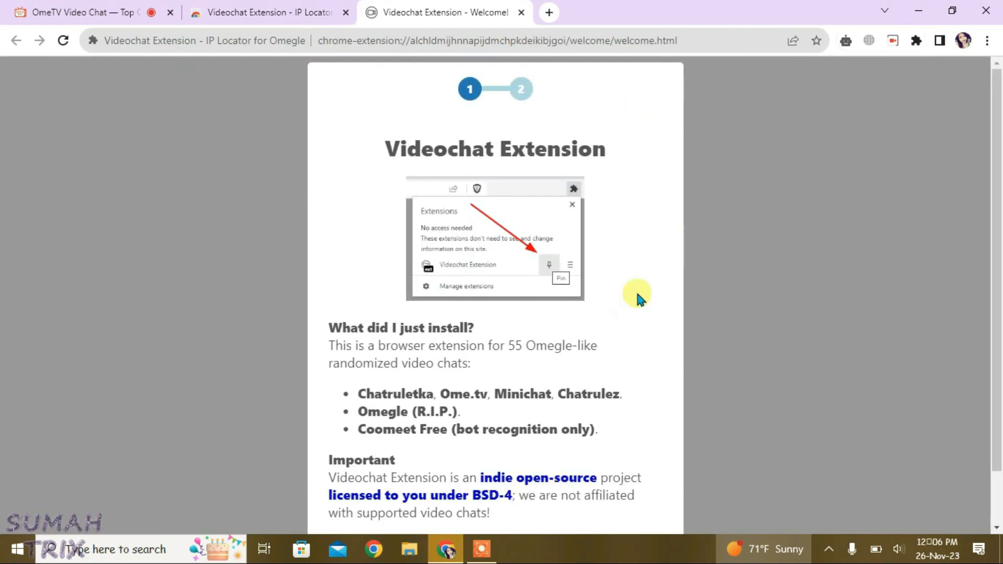
mouse_move(671, 237)
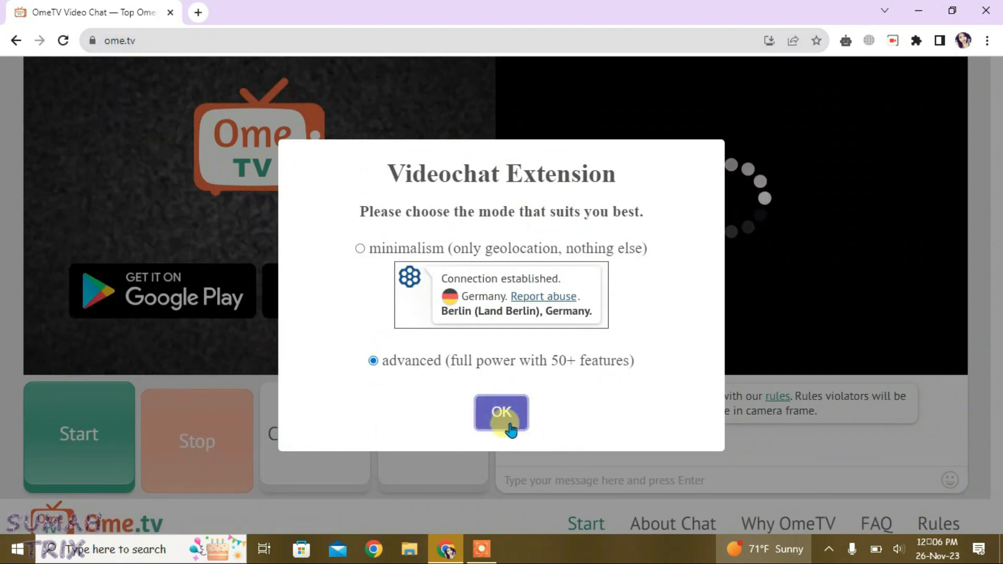
Step: Confirm advanced mode for the extension and dismiss the Congratulations popup
click(500, 411)
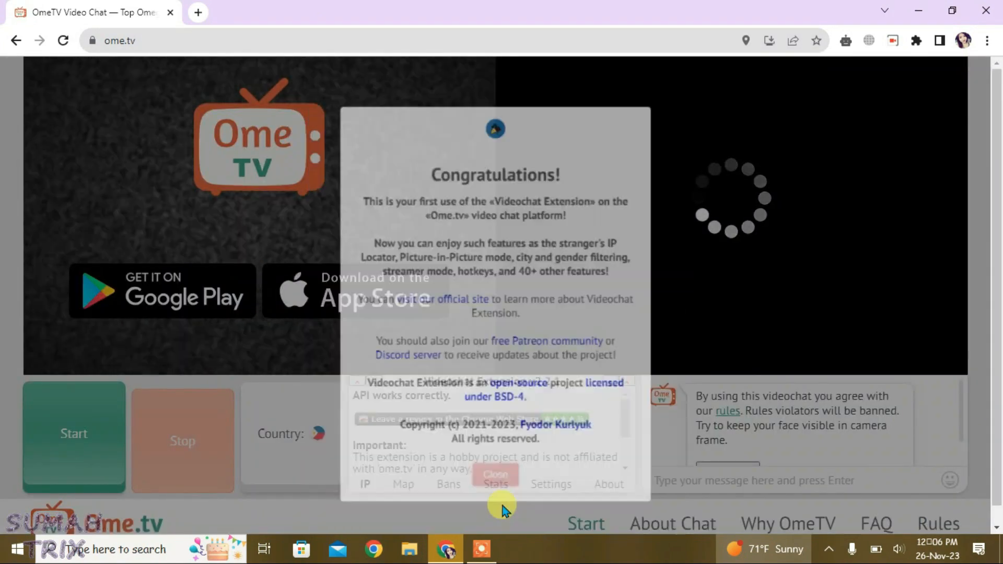
click(495, 476)
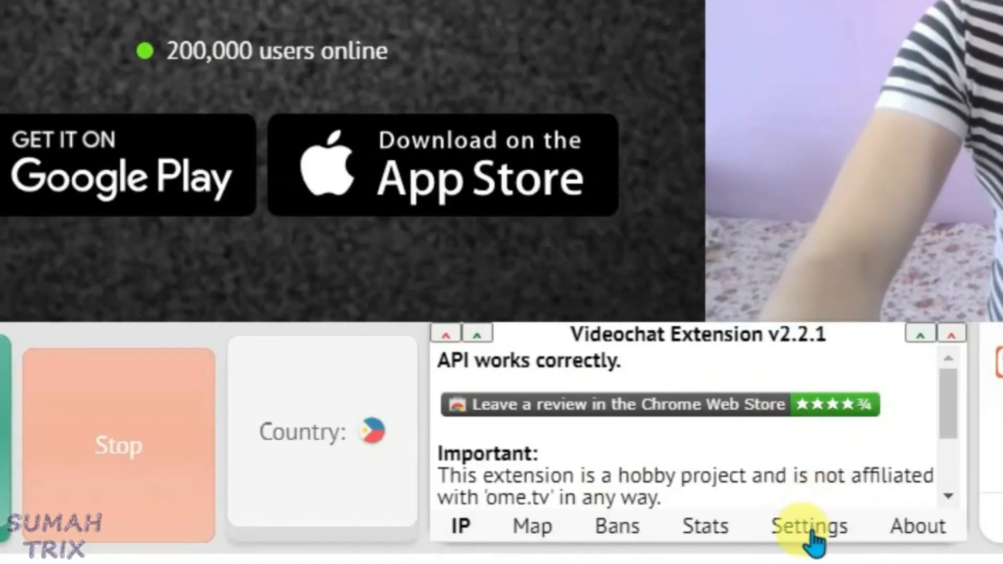
Step: Show the extension's Settings down to the Hotkeys, streamer mode and misc sections
click(808, 525)
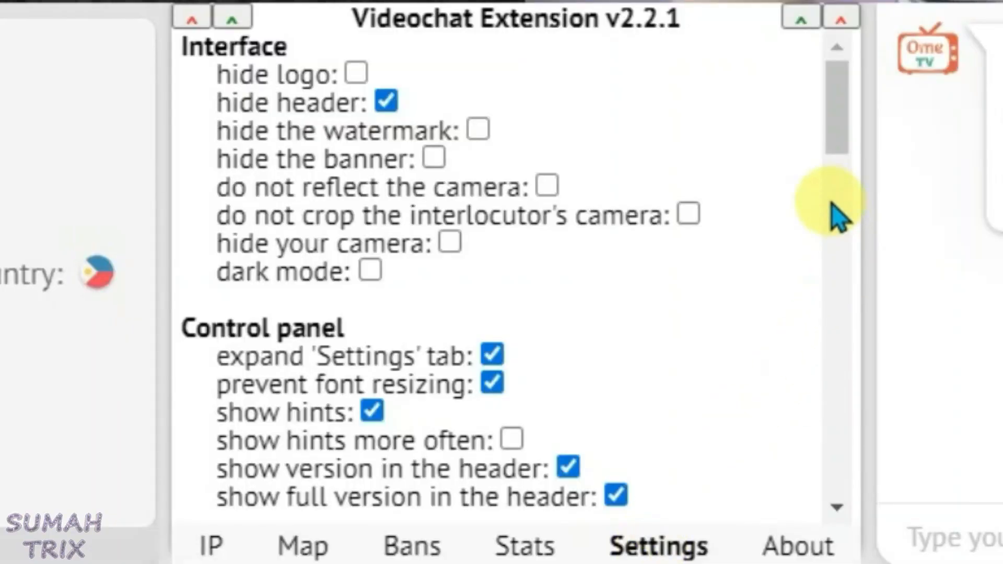
scroll(down, 3)
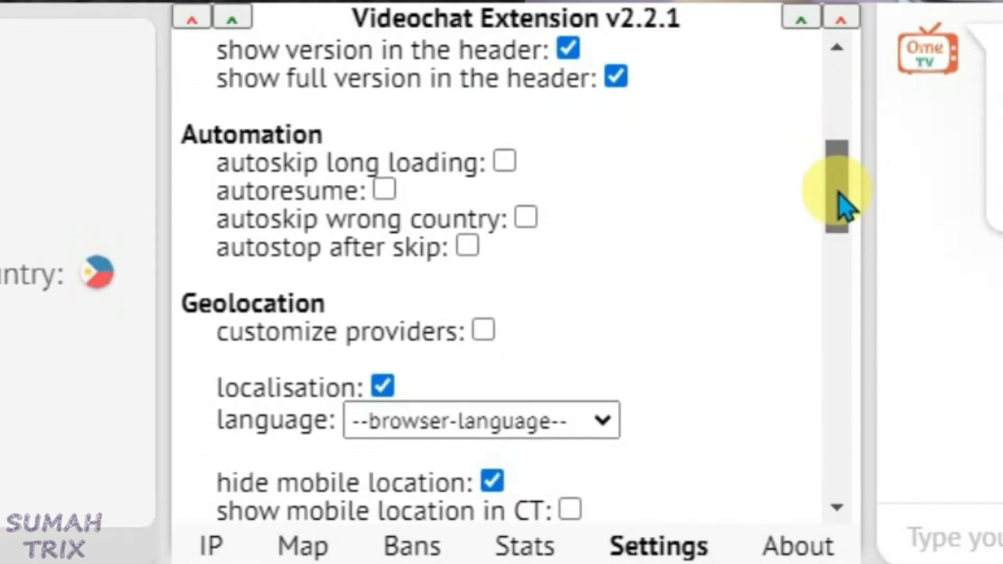
scroll(down, 3)
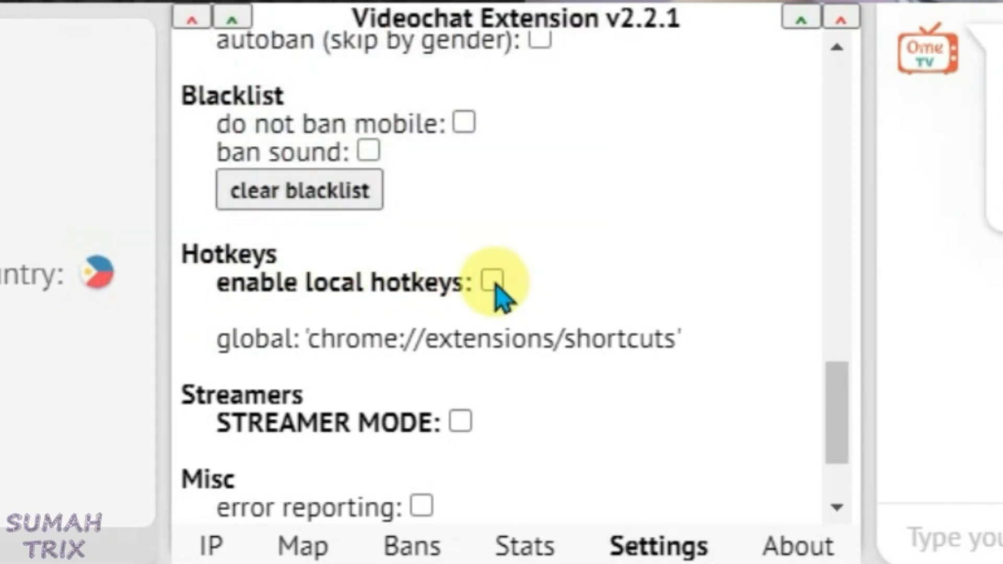
Step: Enable local hotkeys, test them on chats, and return to the Chrome Web Store window
click(492, 281)
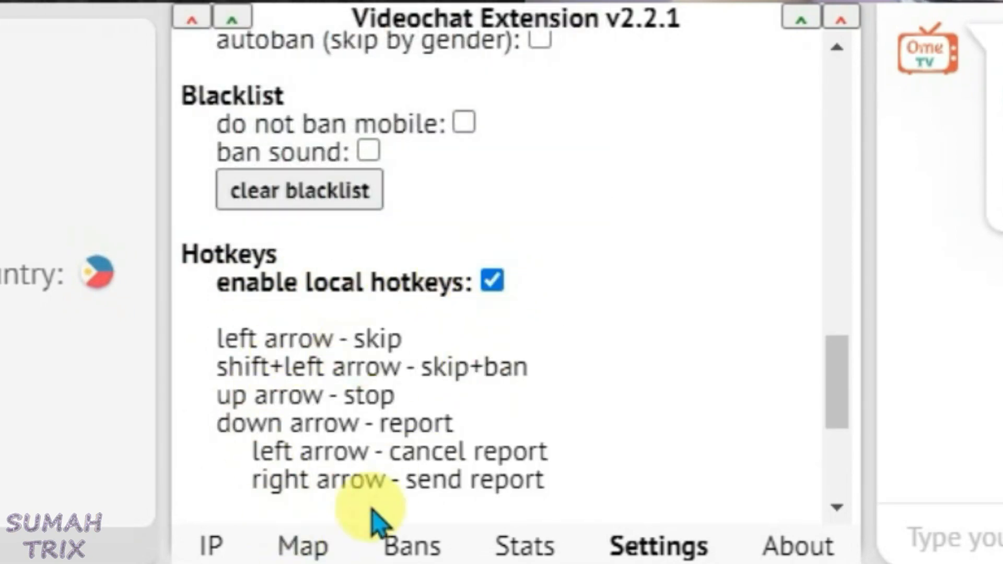
mouse_move(281, 371)
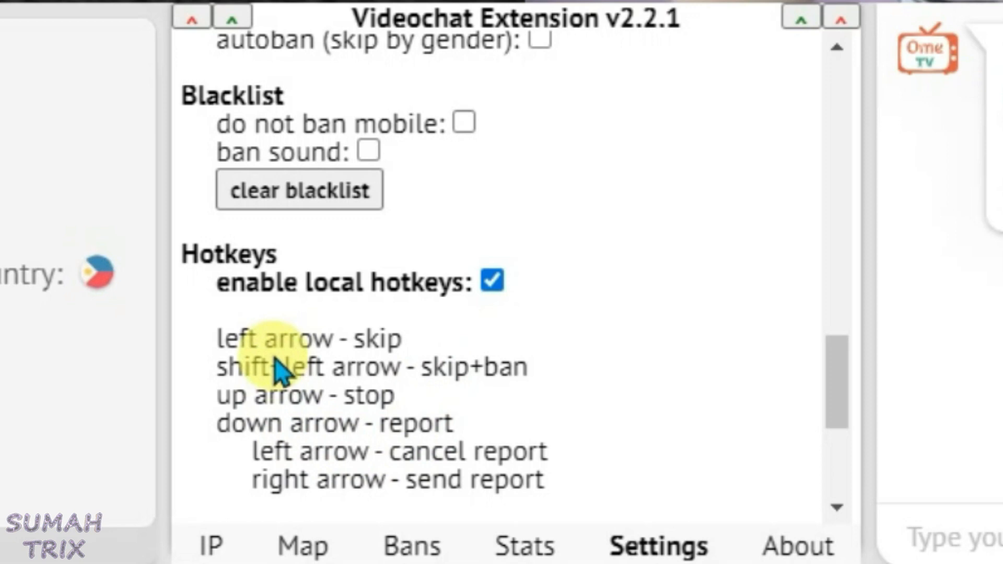
mouse_move(281, 431)
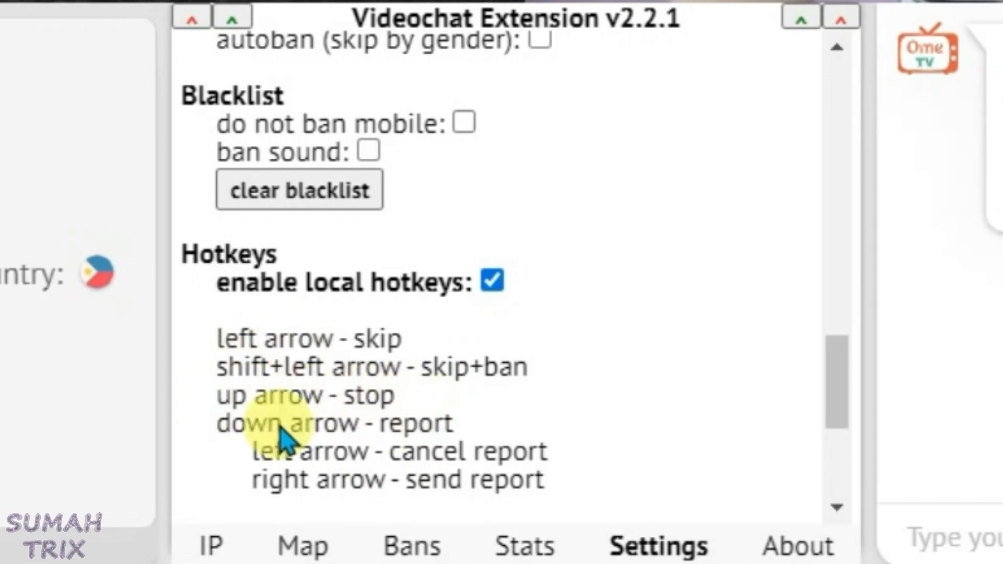
mouse_move(323, 380)
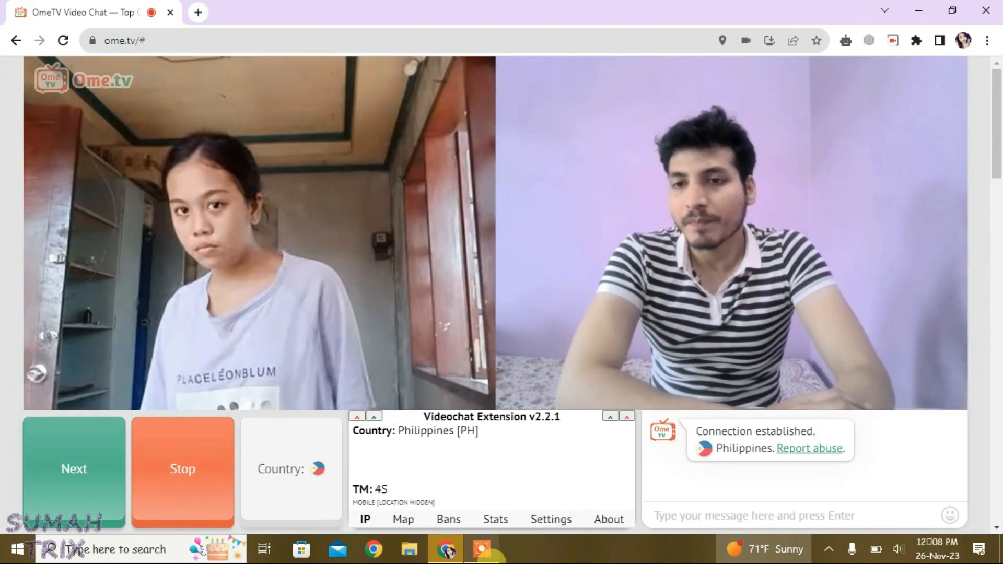
click(73, 469)
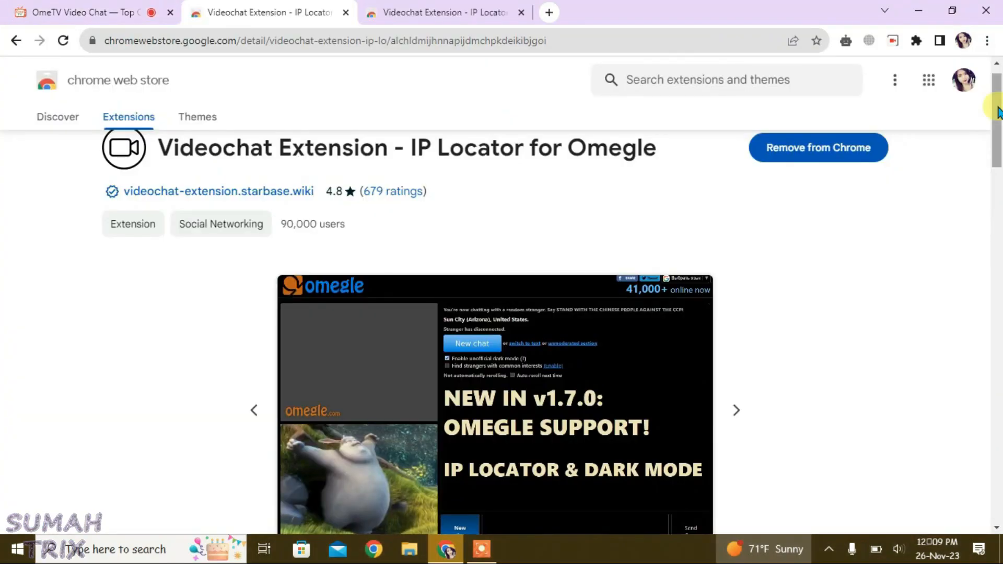
scroll(down, 3)
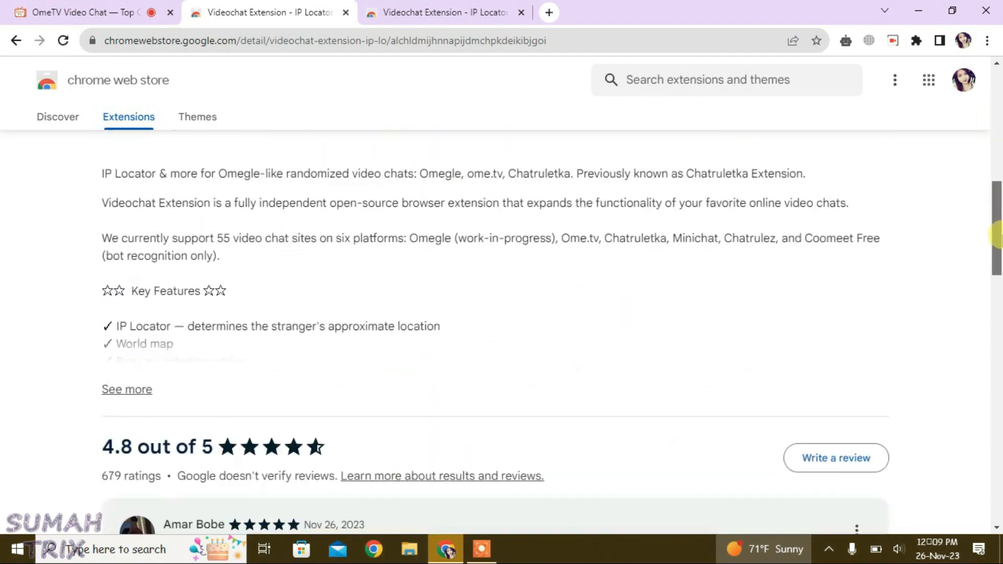
scroll(down, 3)
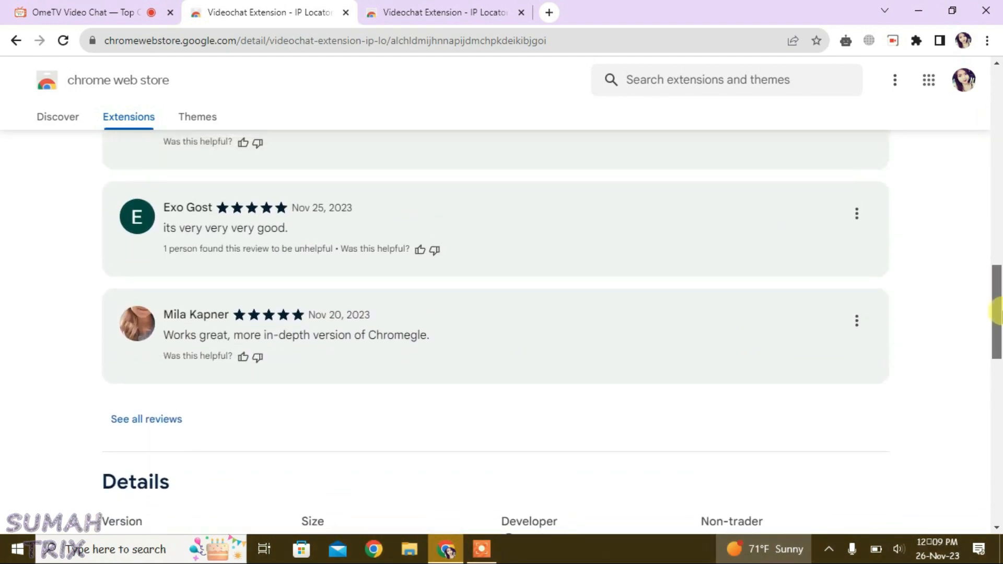